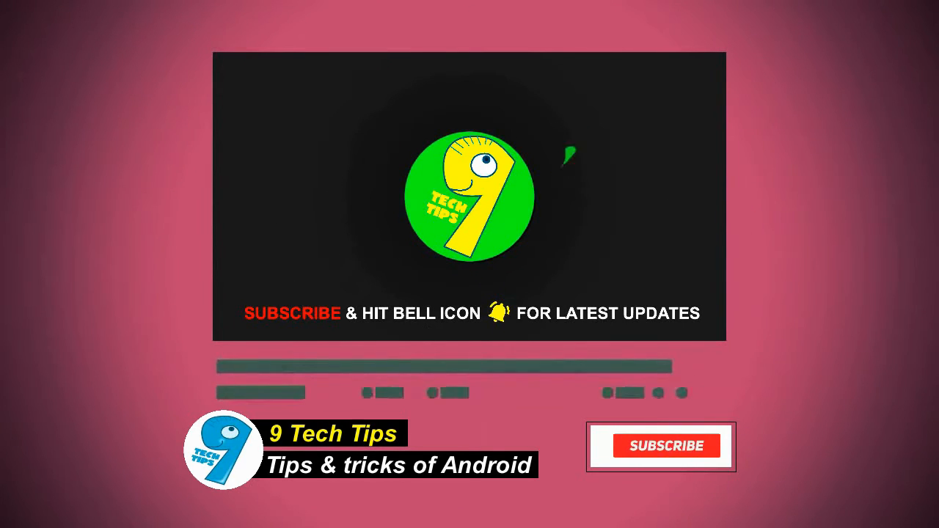
Activate MozBar on the Instagram page and show its on-page elements: URL, title, meta description, H1
{"action": "left_click", "coordinate": [660, 446]}
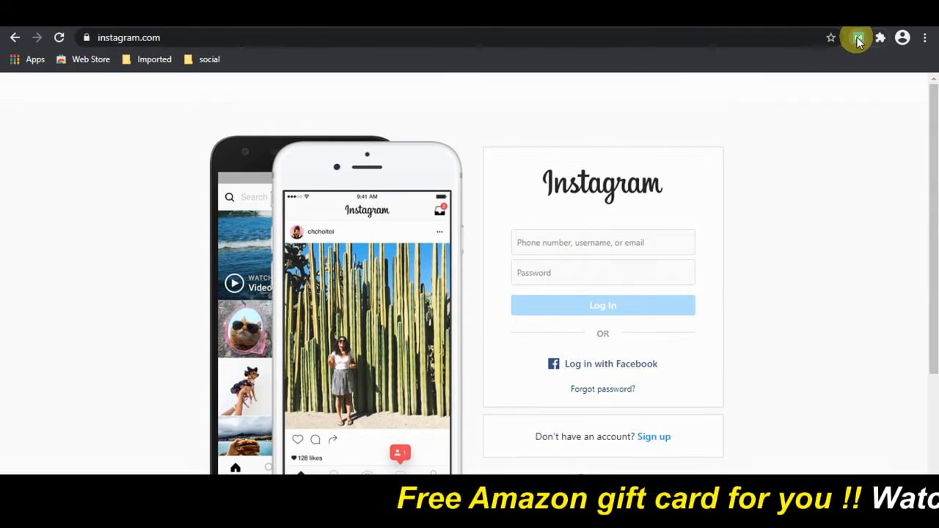
{"action": "left_click", "coordinate": [857, 37]}
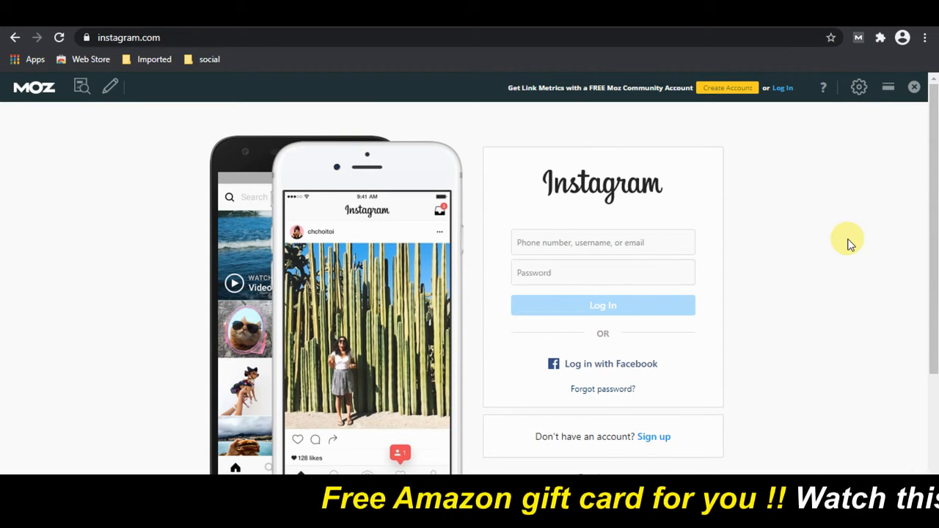
{"action": "left_click", "coordinate": [80, 86]}
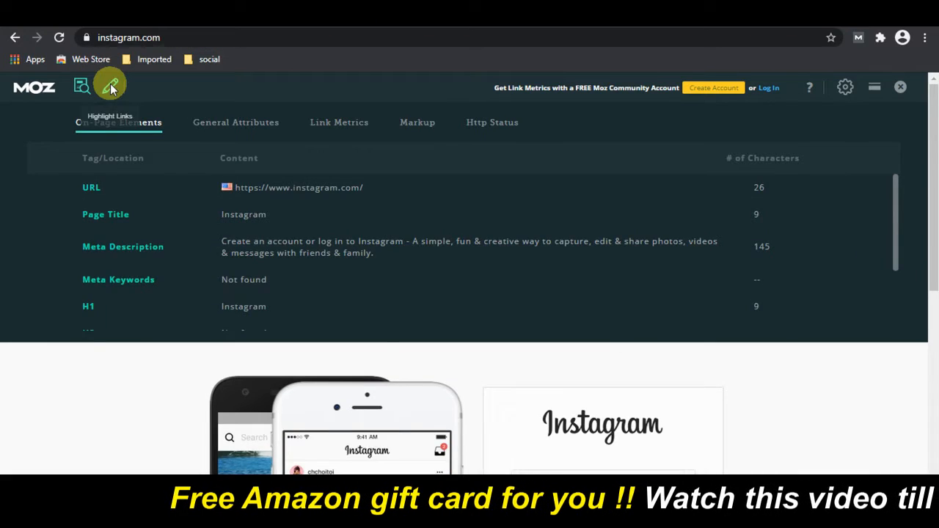
{"action": "left_click", "coordinate": [110, 88]}
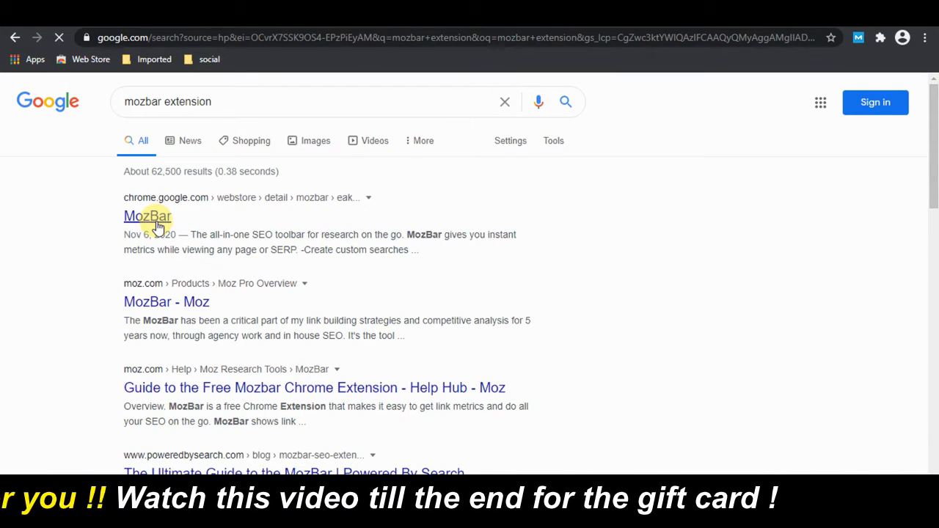
Open the chrome.google.com MozBar result to view its Chrome Web Store listing
{"action": "left_click", "coordinate": [147, 216]}
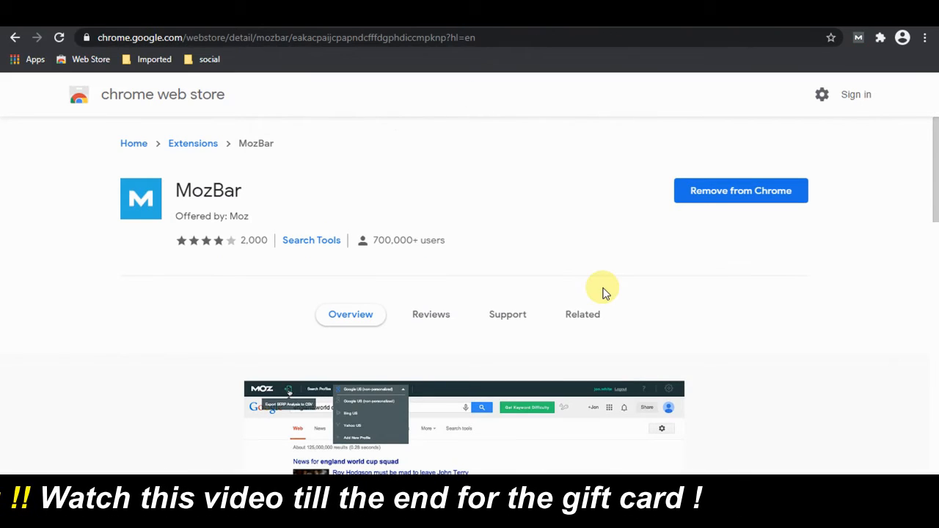